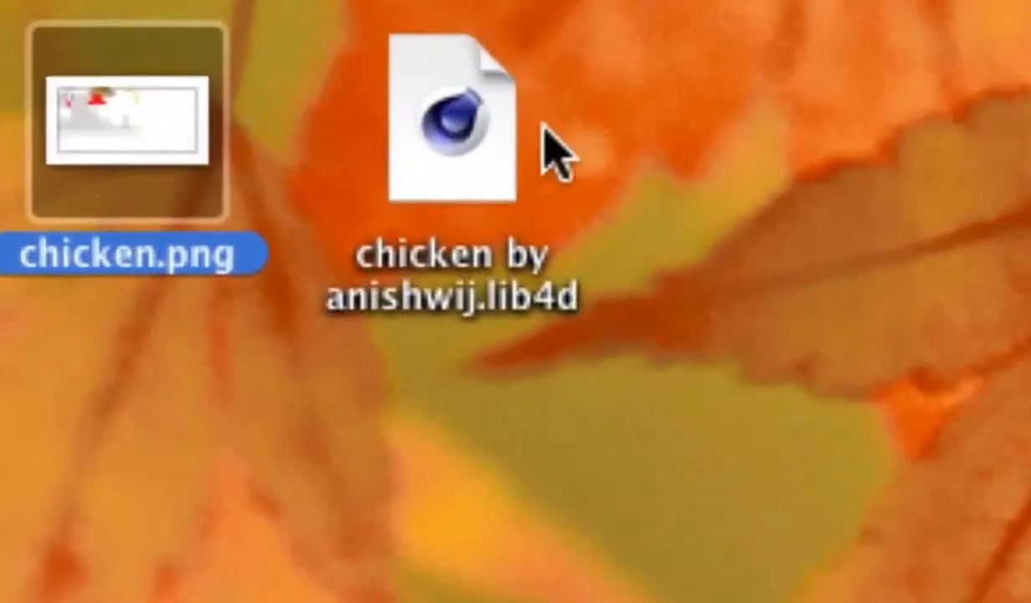
- Find Cinema 4D R13 from the Minecraft folder and open its library browser folder
right_click(628, 155)
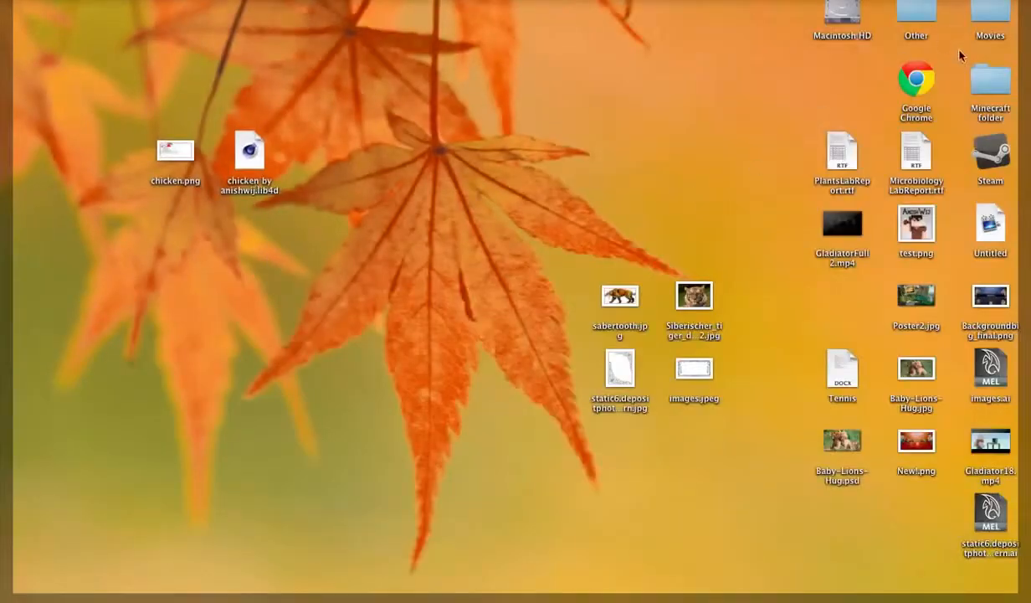
double_click(990, 84)
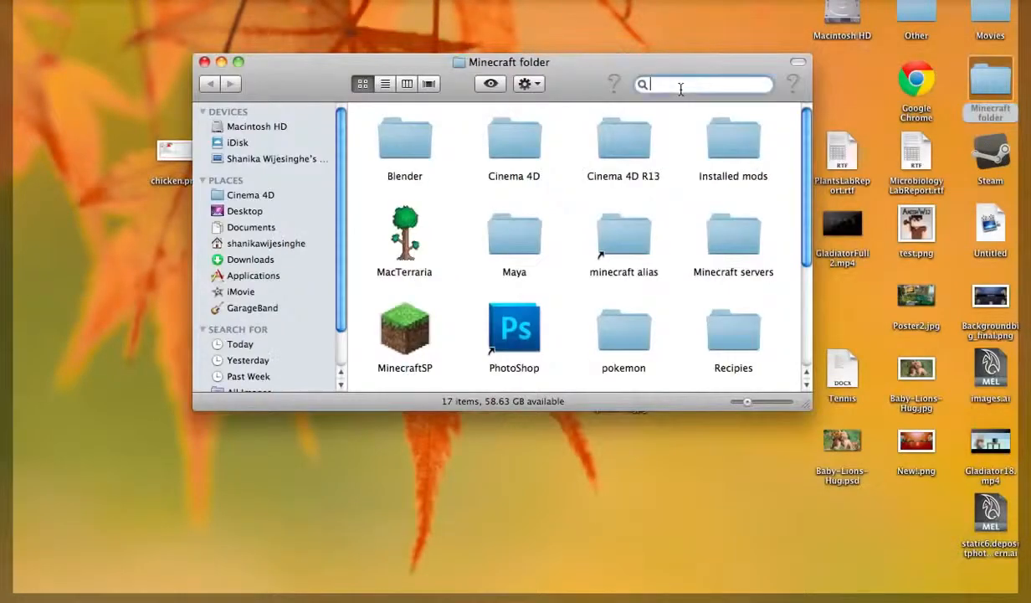
type("cinema 4d r13")
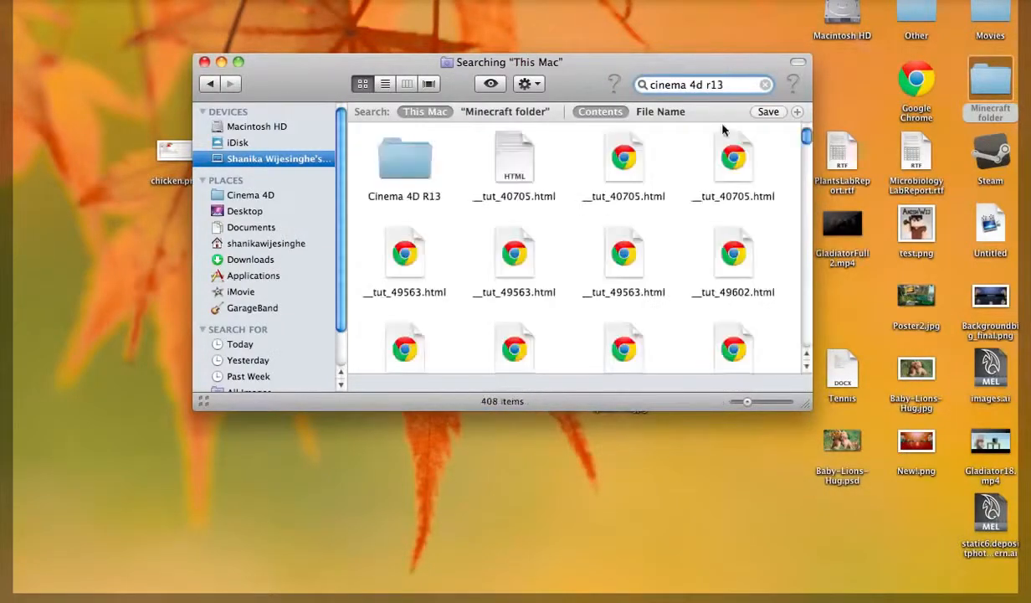
double_click(403, 158)
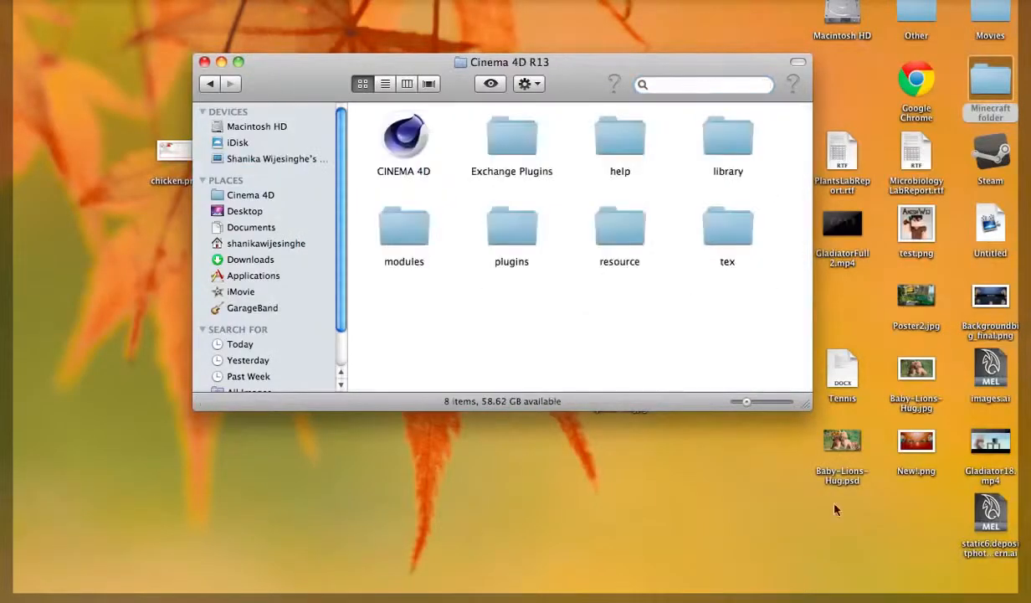
left_click(253, 275)
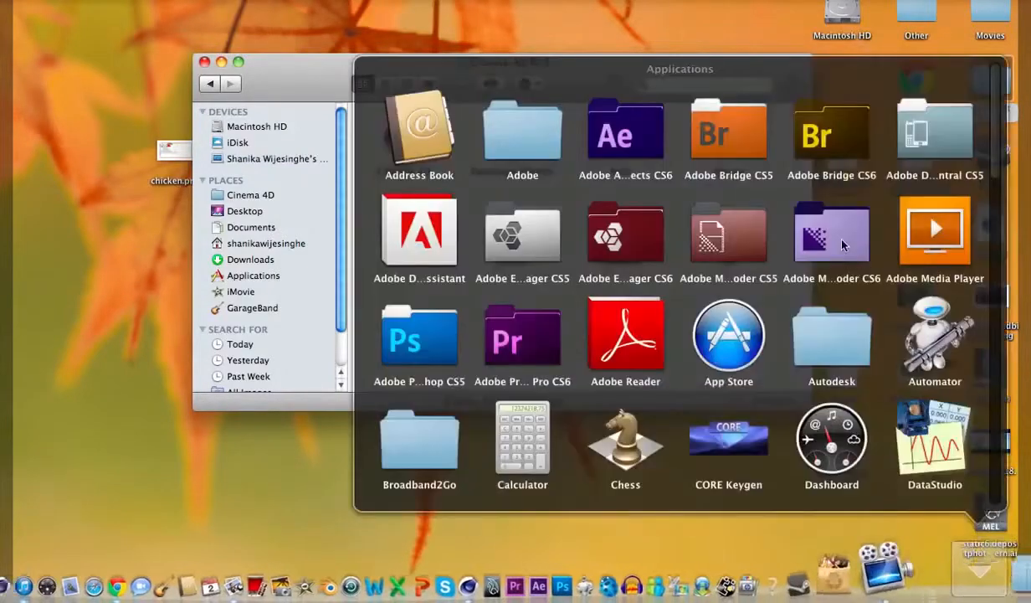
scroll("down", 3)
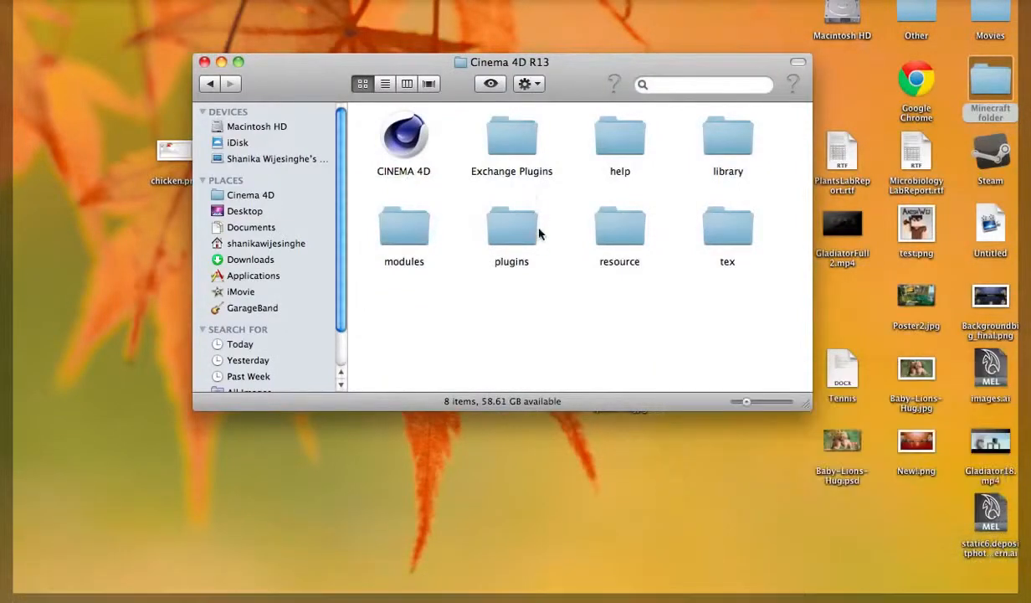
double_click(727, 136)
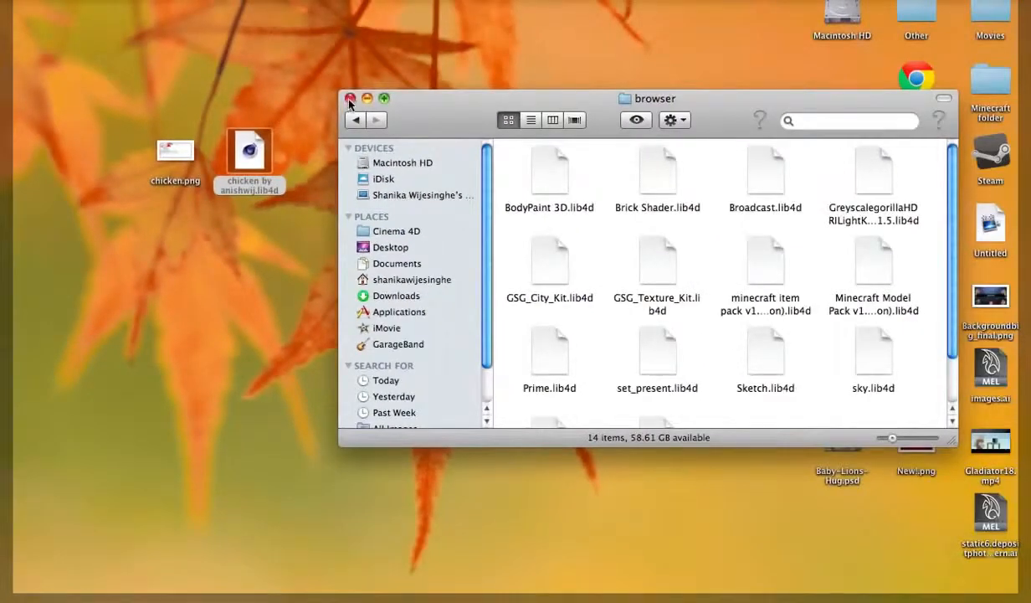
- Close the Finder browser-folder window
left_click(347, 101)
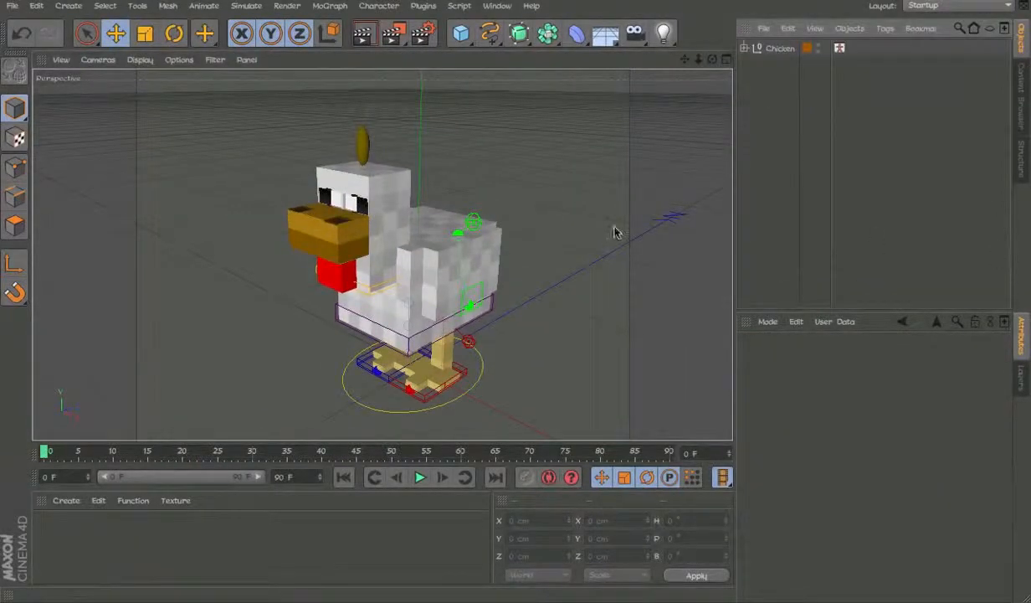
- Select the Control object and pick chicken.png from the Desktop as its texture
left_click(776, 48)
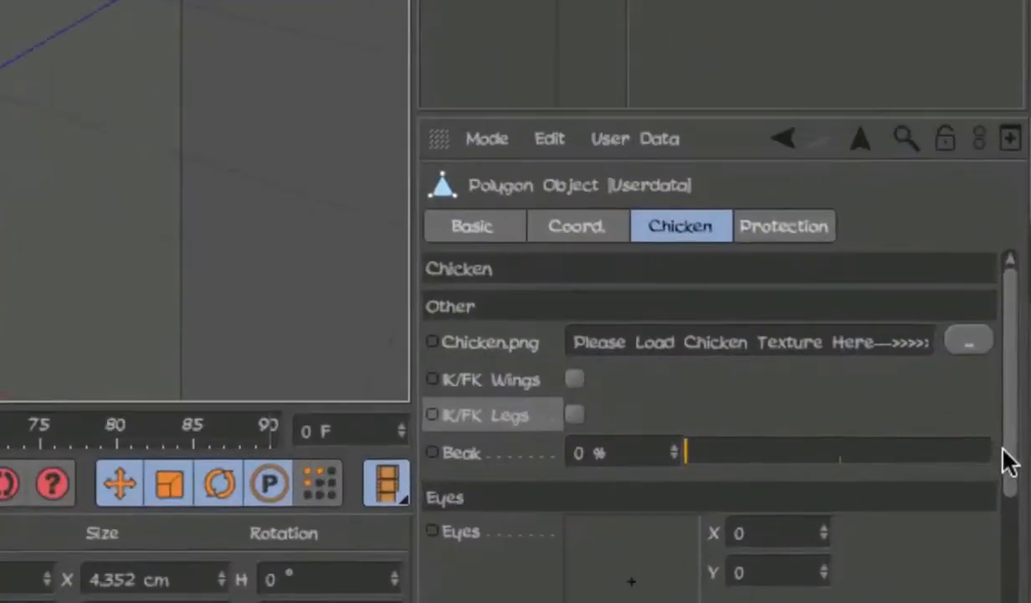
left_click(969, 342)
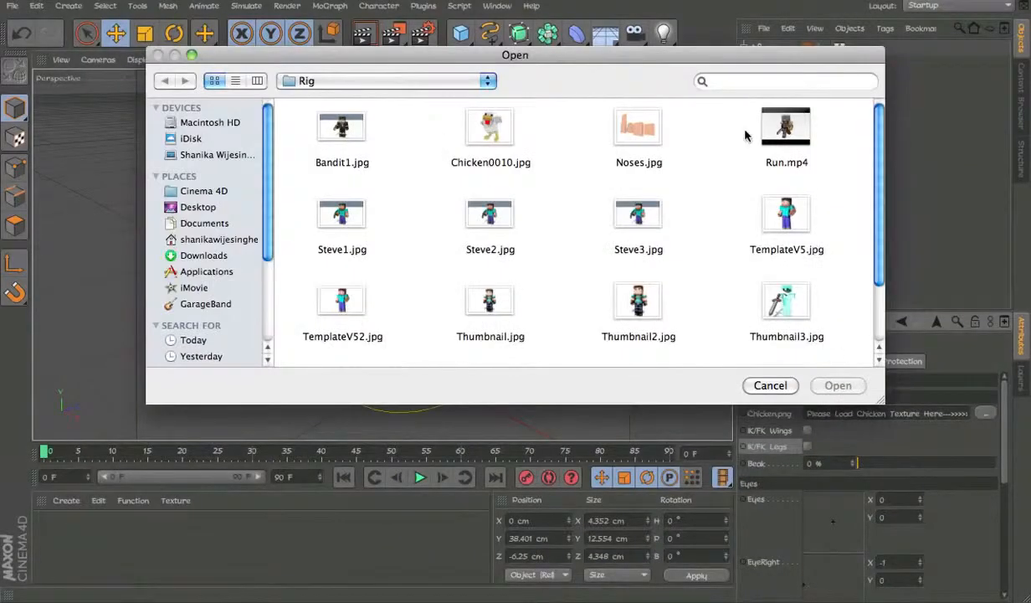
left_click(198, 207)
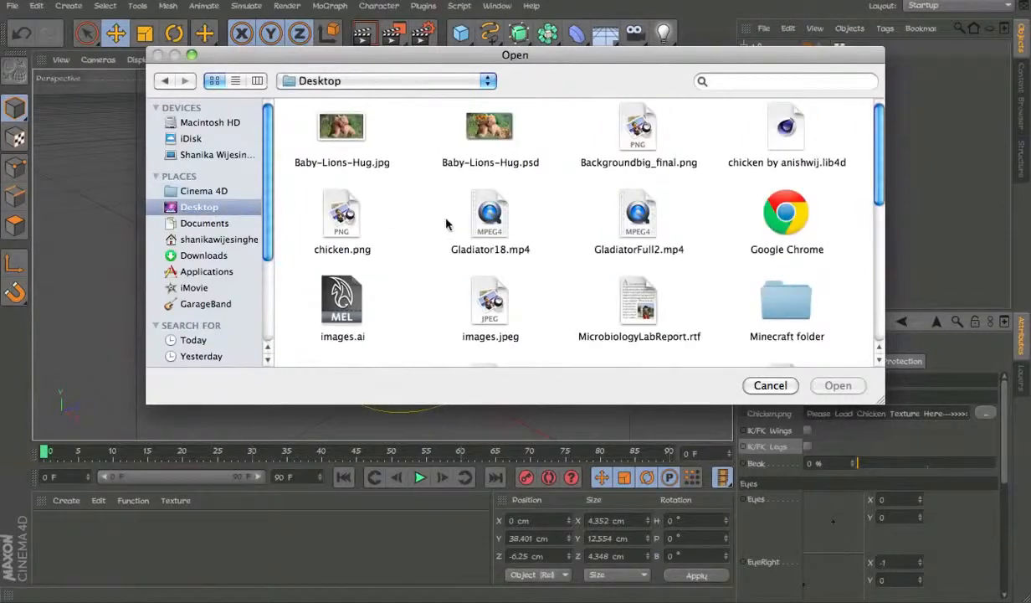
scroll("down", 3)
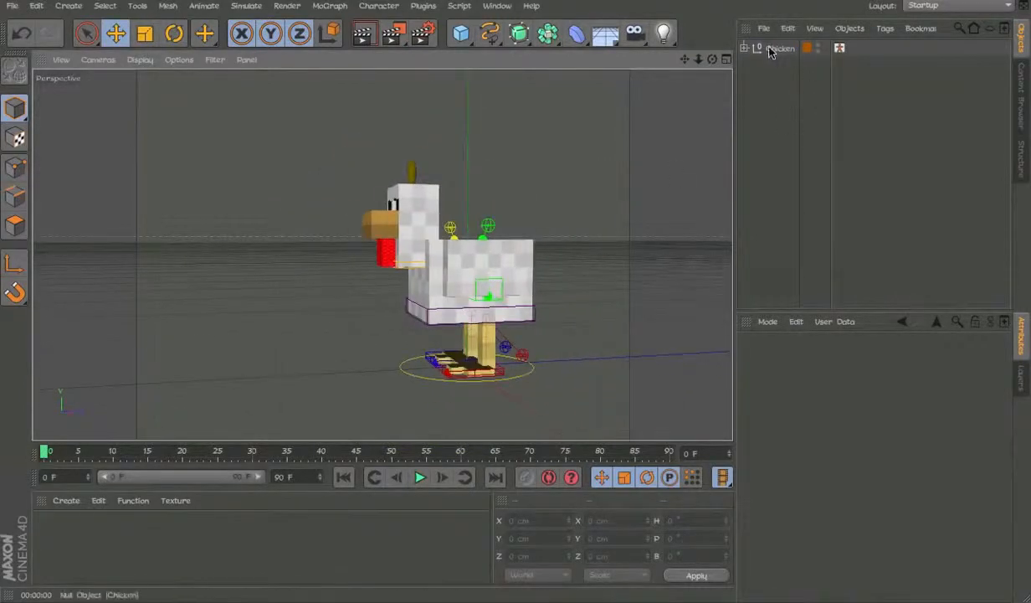
- Expand the Chicken group, add a Floor, and select the body control with walk enabled
left_click(748, 48)
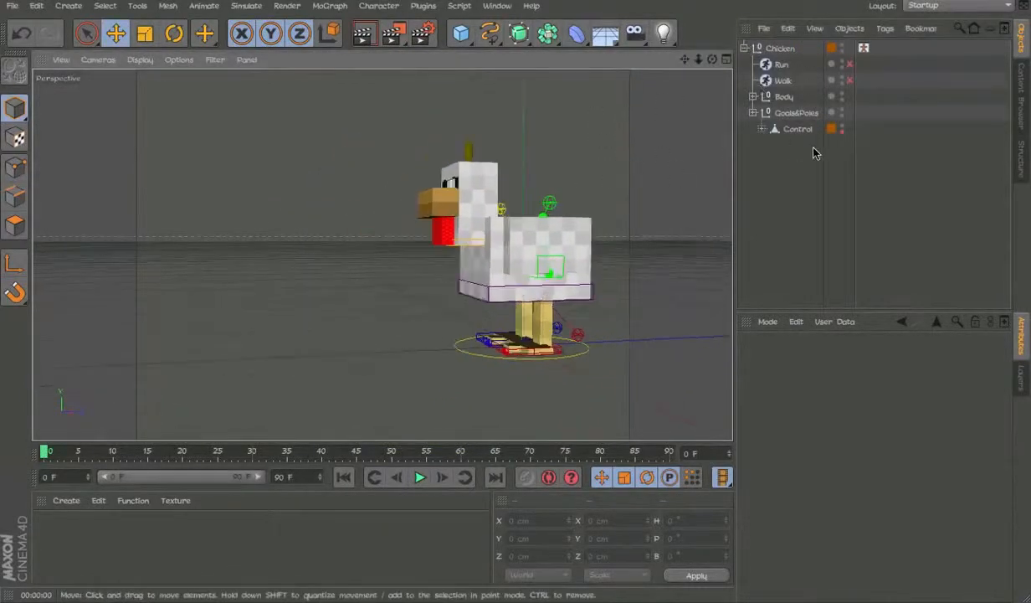
left_click(419, 477)
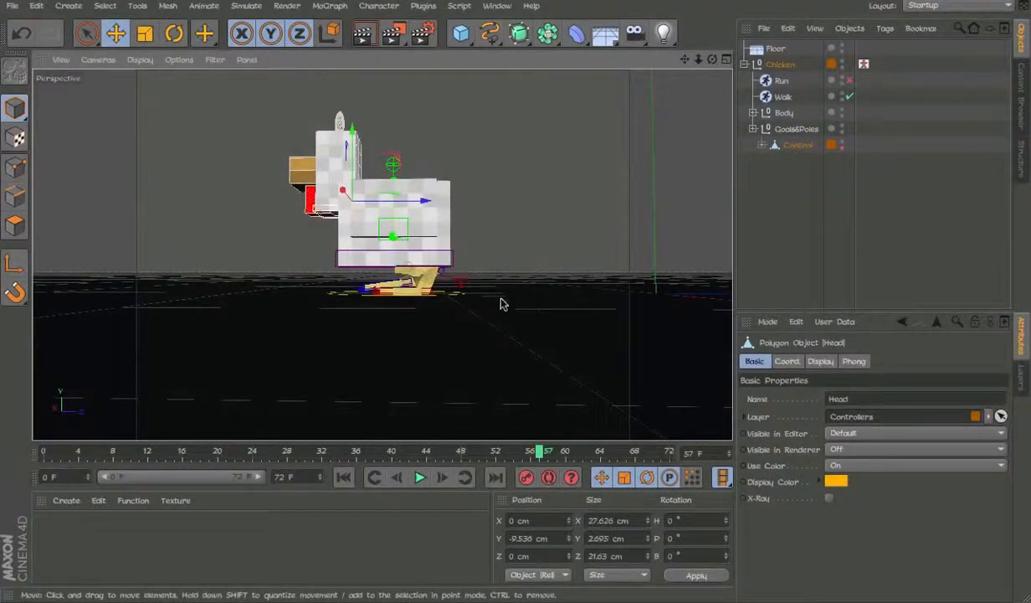
left_click(774, 48)
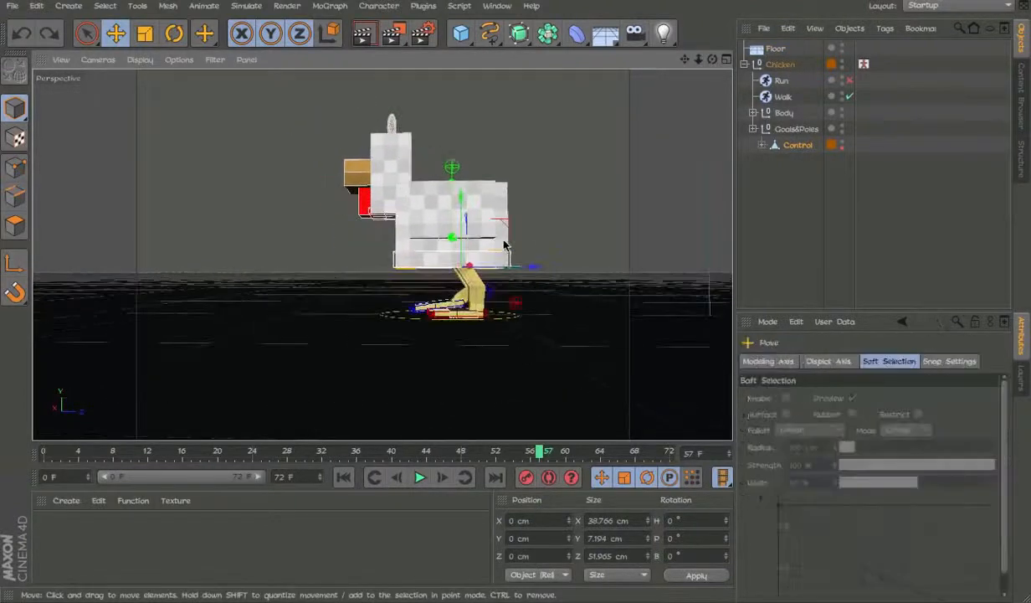
left_click(173, 33)
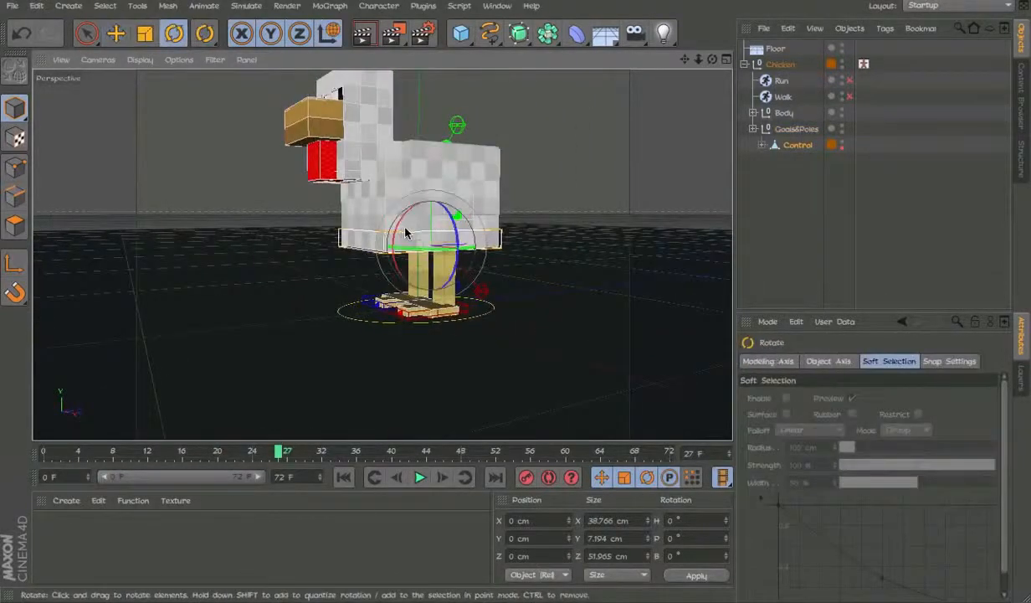
- Tilt and shift the chicken's body control at frame 27
left_click_drag(406, 232, 376, 205)
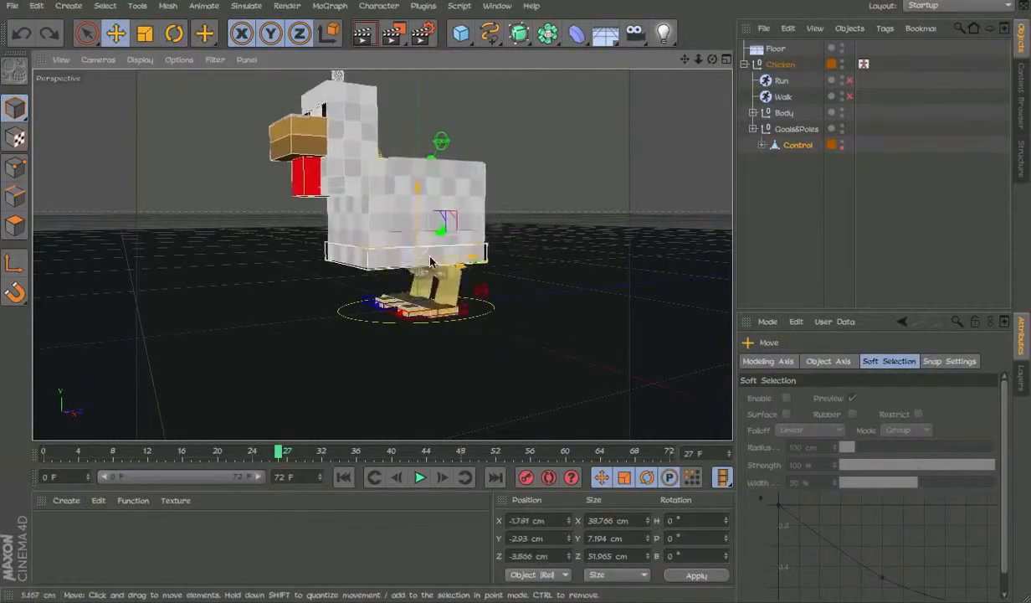
left_click(174, 39)
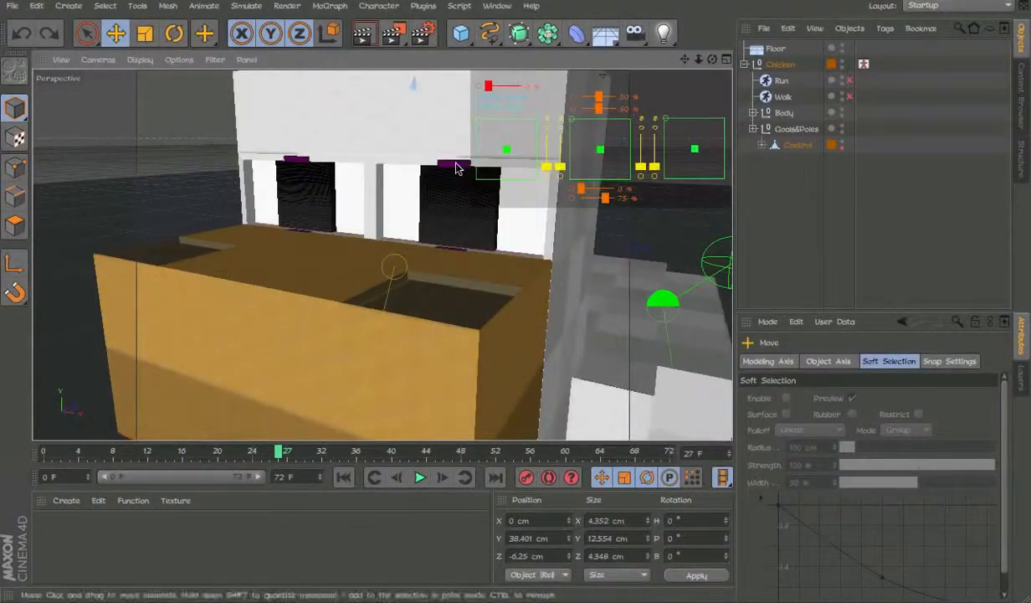
- Select the purple eyebrow control and rotate it upward
left_click(173, 37)
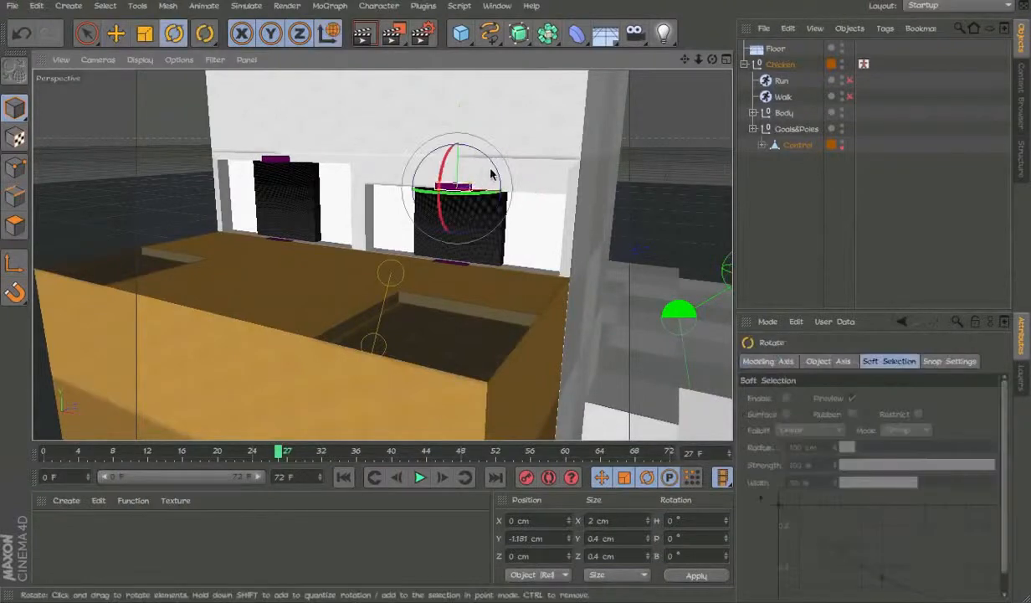
left_click_drag(490, 172, 494, 141)
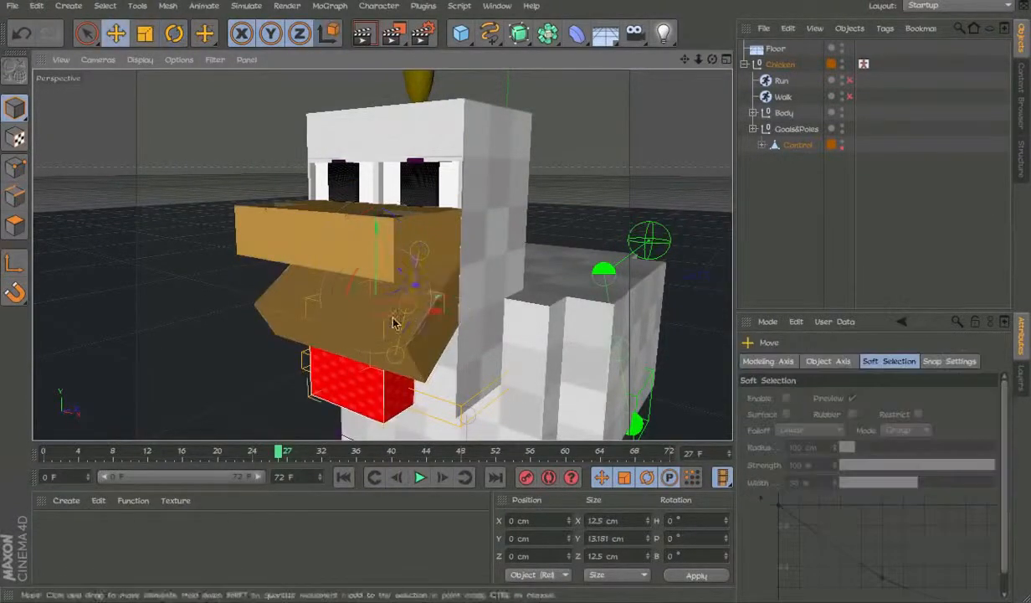
- Select the lower beak control to pull the beak open
left_click(172, 40)
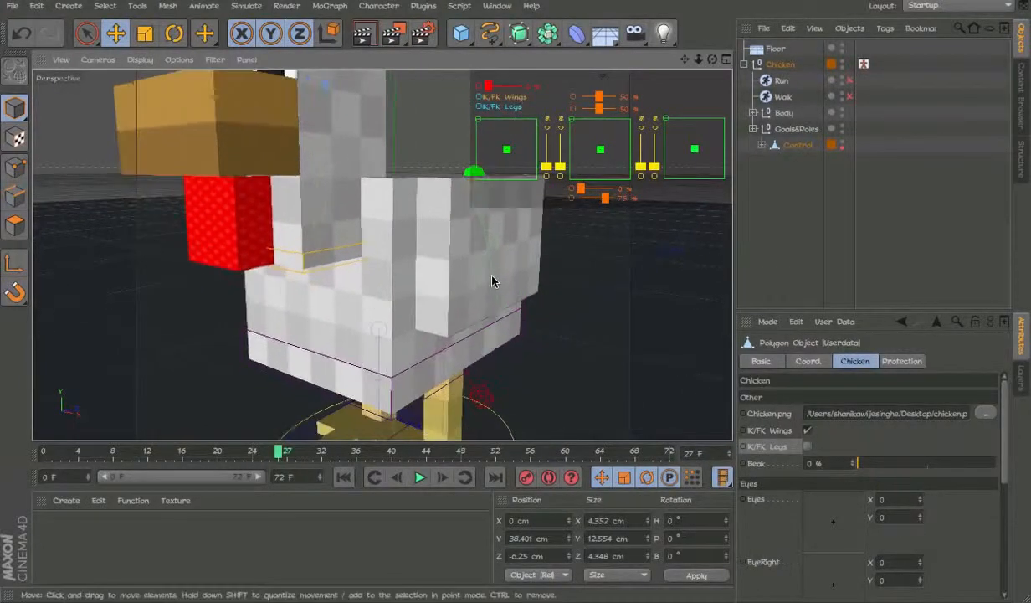
- Rotate the head control, then drag the wing IK goal up and outward
left_click(173, 37)
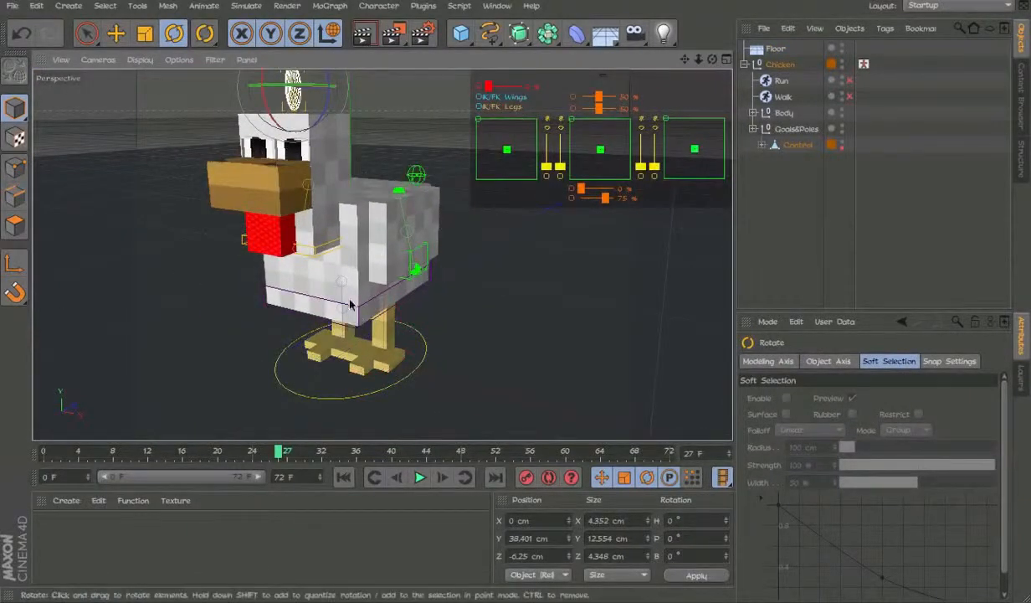
left_click_drag(351, 301, 419, 167)
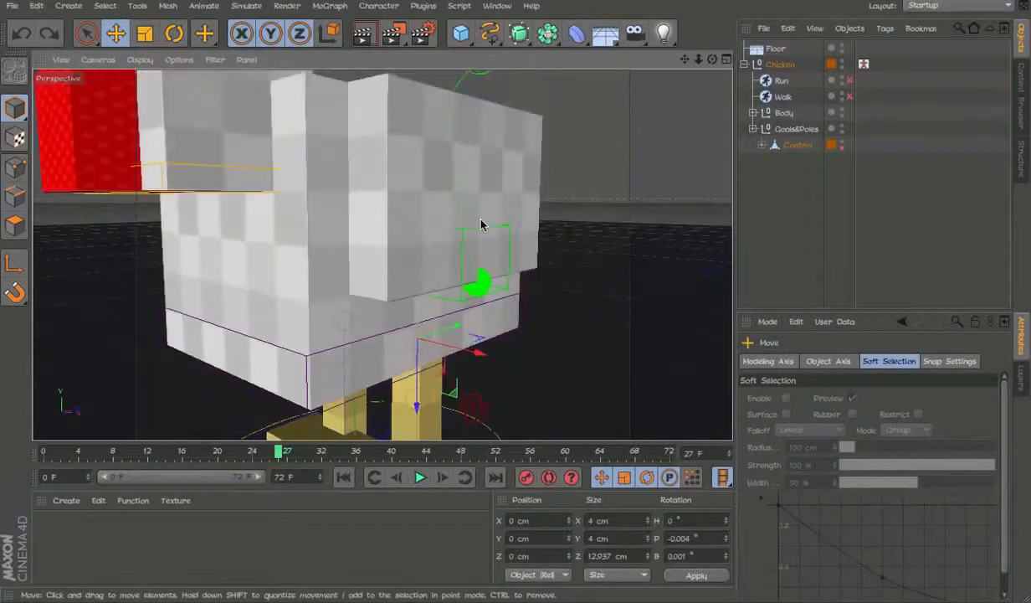
left_click_drag(481, 224, 433, 146)
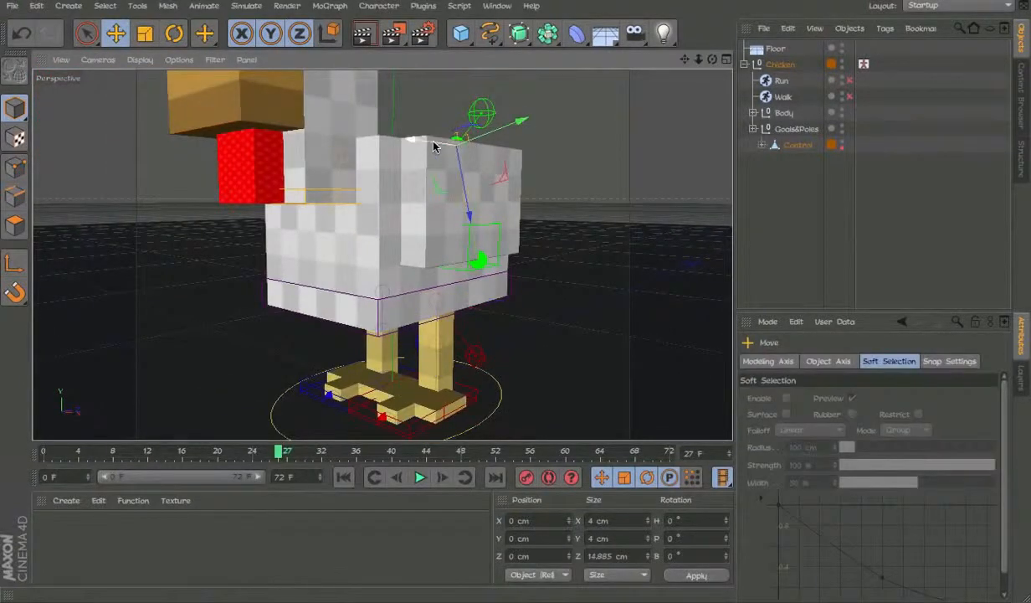
left_click_drag(456, 139, 435, 138)
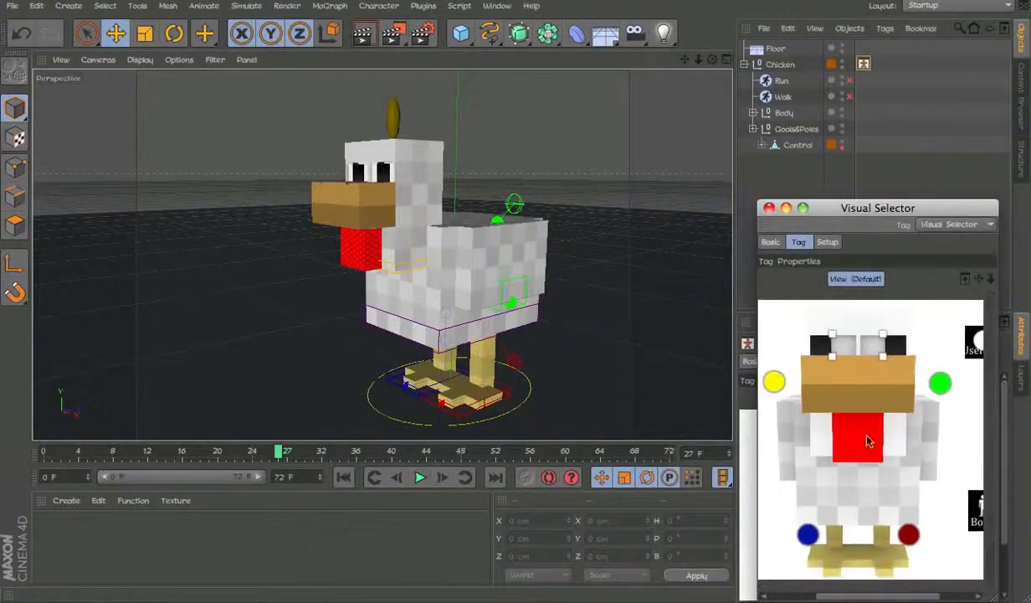
- Pick the head in the Visual Selector image, then close the selector window
left_click_drag(878, 207, 788, 97)
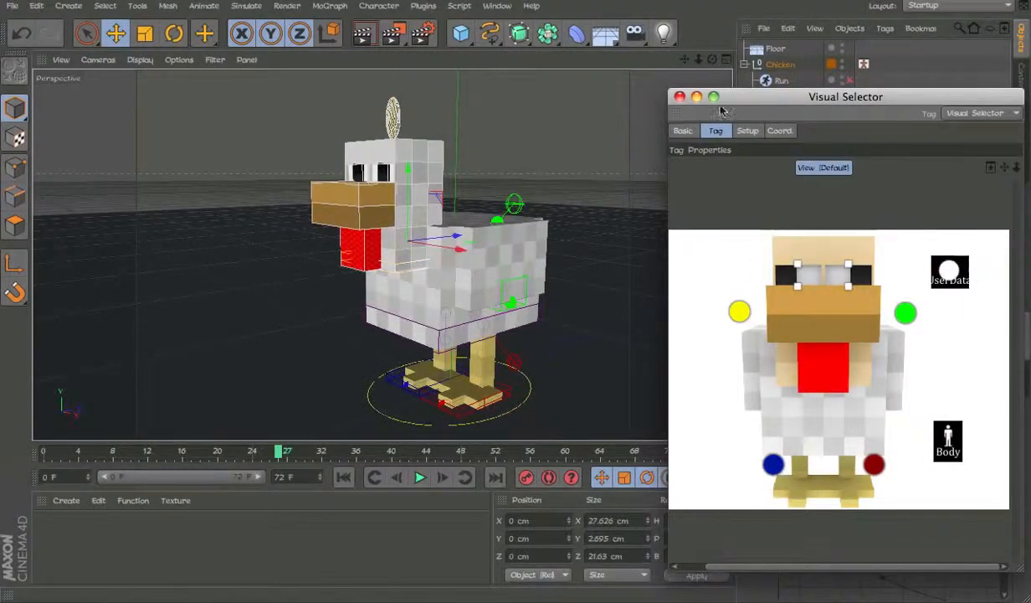
left_click(679, 96)
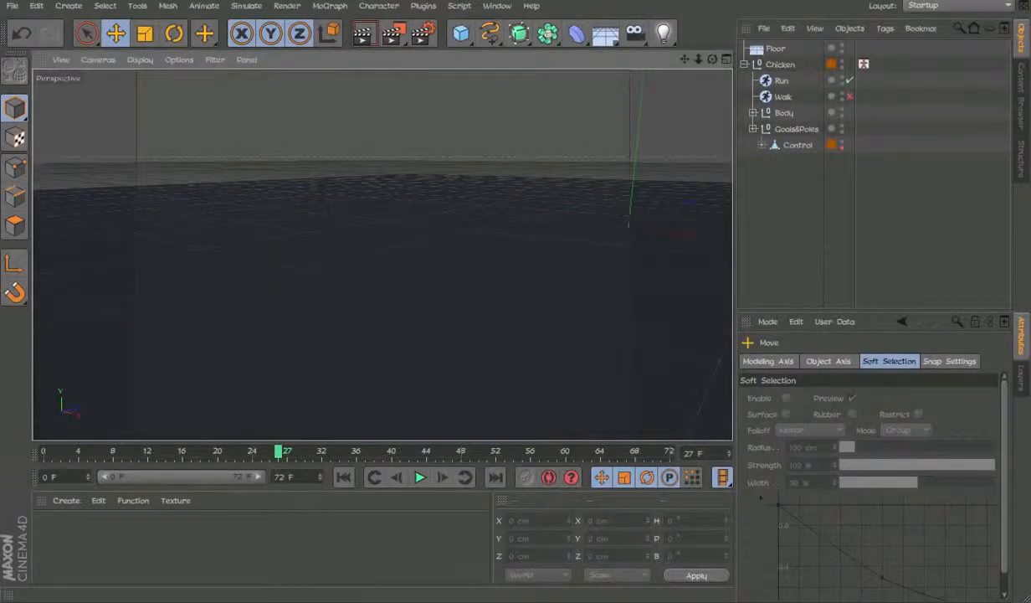
- Play the timeline to watch the chicken's run cycle
left_click(418, 478)
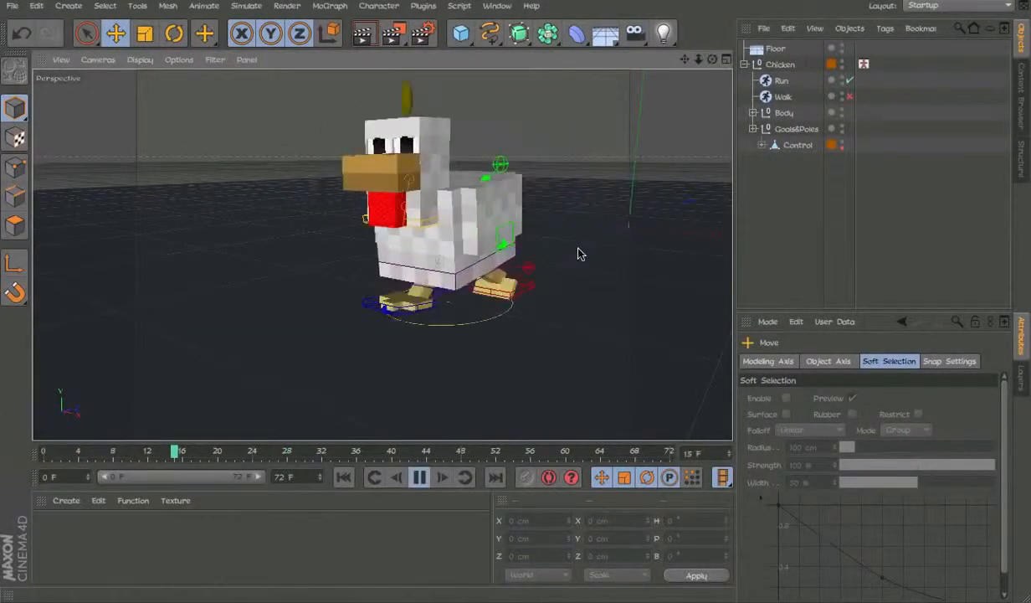